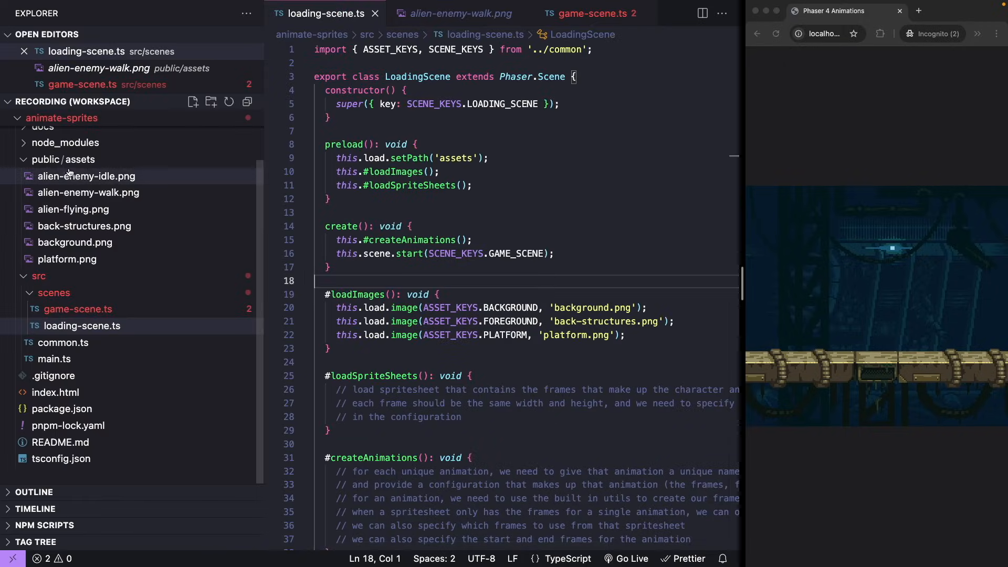
- Preview the alien-enemy-idle.png and alien-flying.png sprite sheet images from the Explorer
left_click(71, 176)
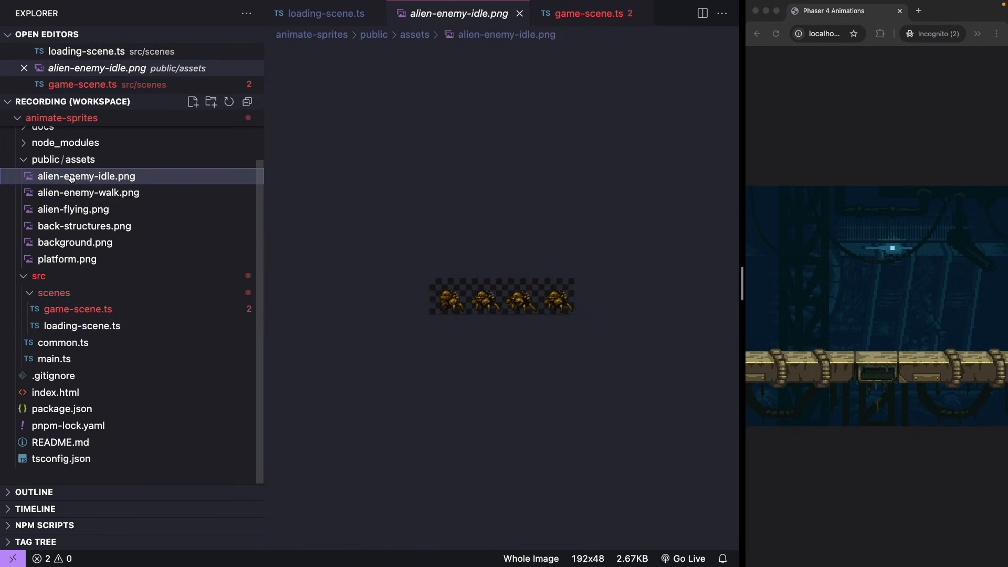
left_click(88, 193)
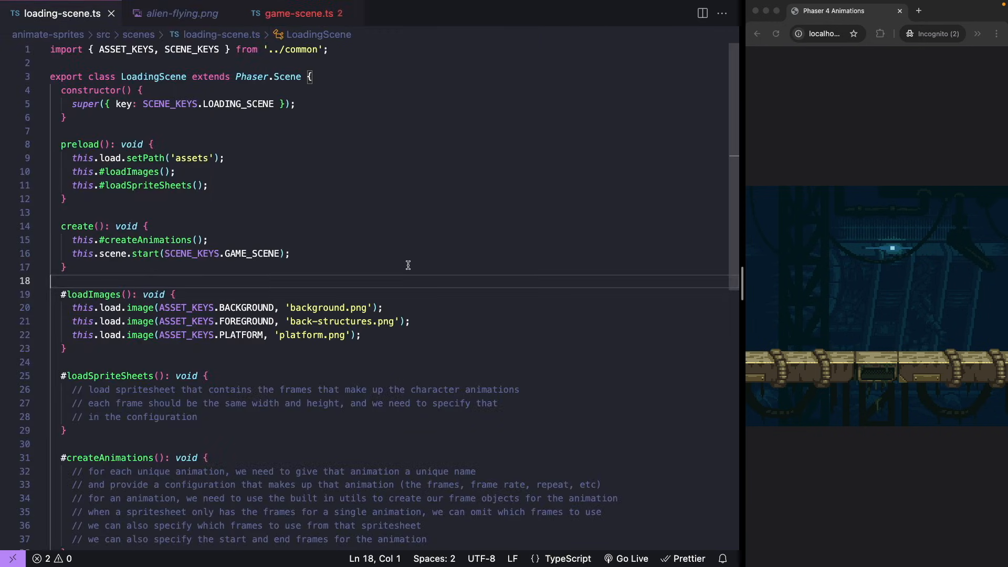
mouse_move(387, 248)
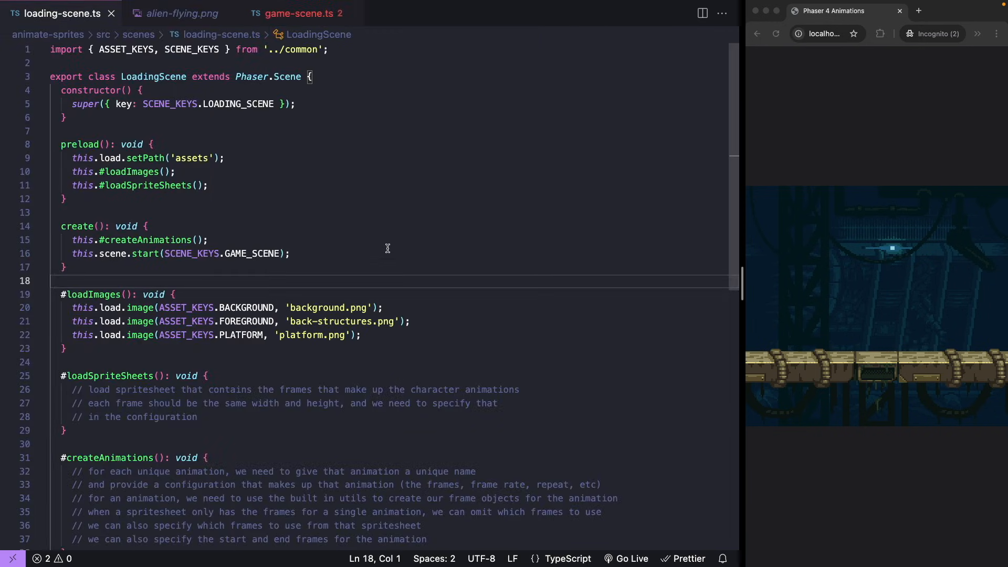
- Write this.load.spritesheet(ASSET_KEYS.ALIEN_FLYING_IDLE, 'alien-flying.png', { frameWidth: 83, frameHeight: 64 }) in #loadSpriteSheets
type("this.load")
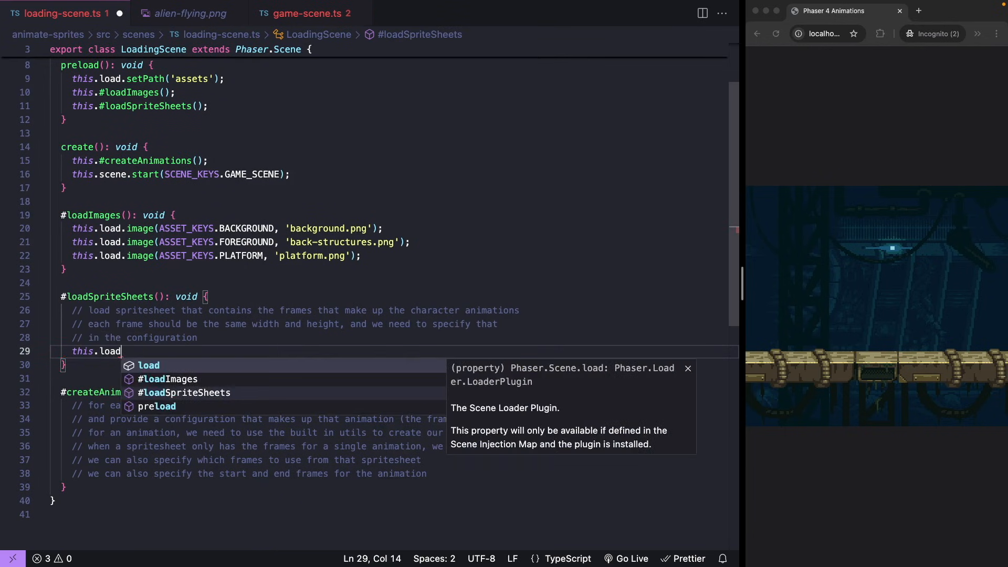
type(".spritesheet")
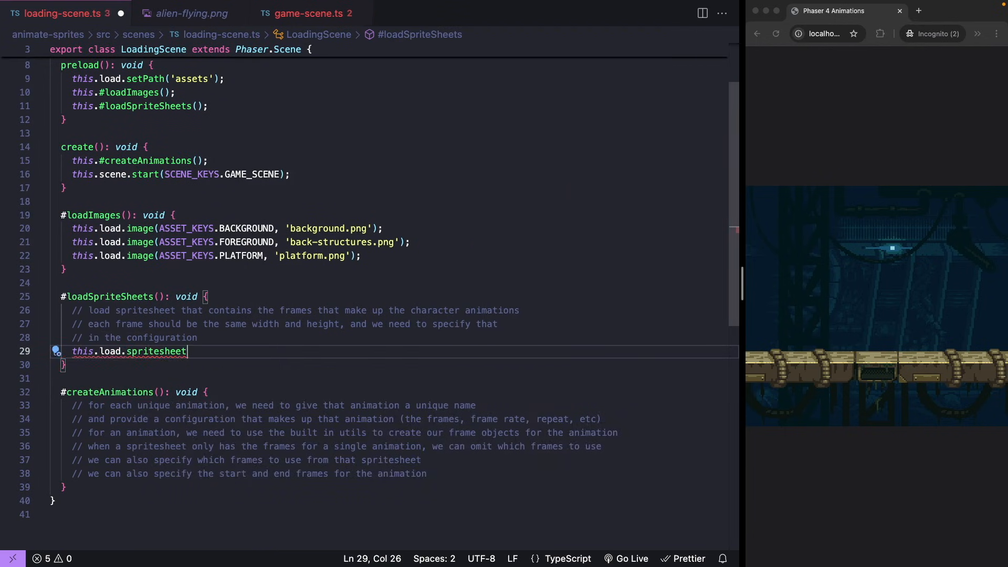
type("()")
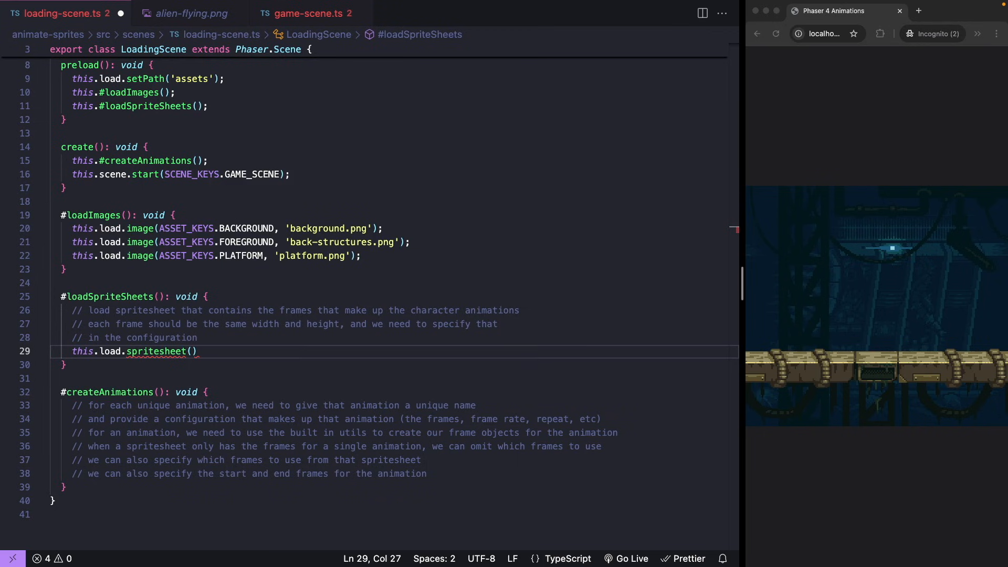
type("ASSET_KEYS.ALIEN_FLYING_IDLE, 'a")
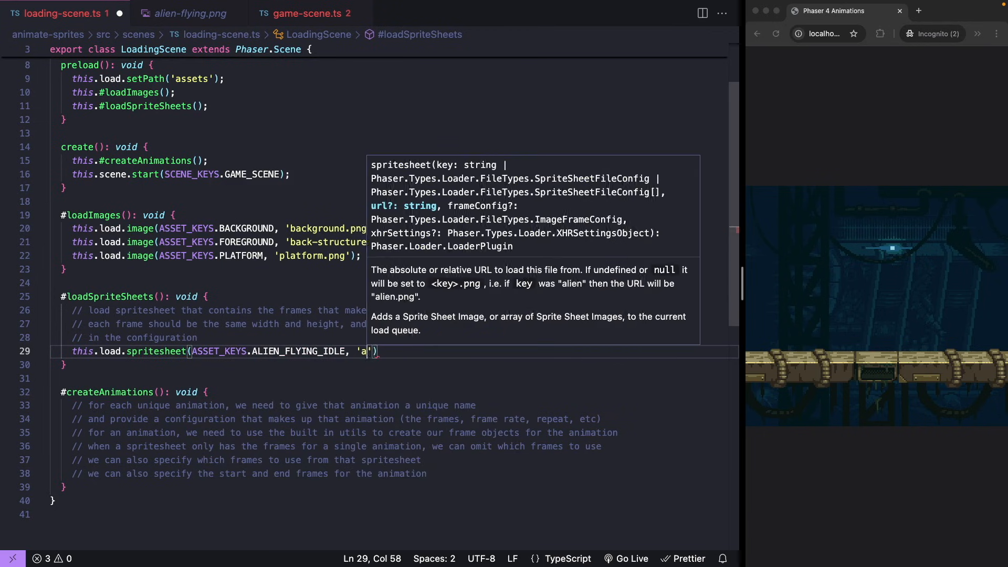
type("lien-fly")
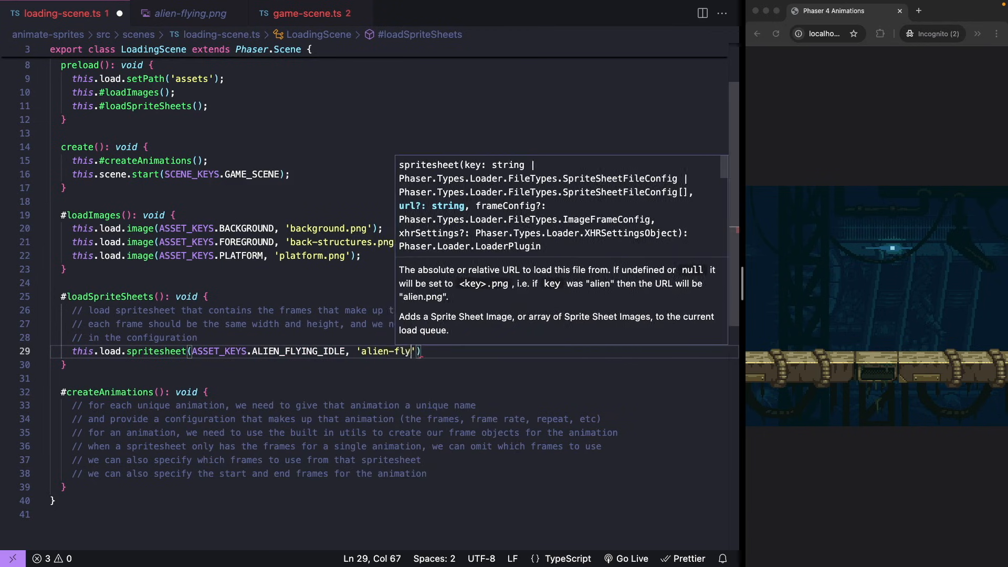
type("ing.png',")
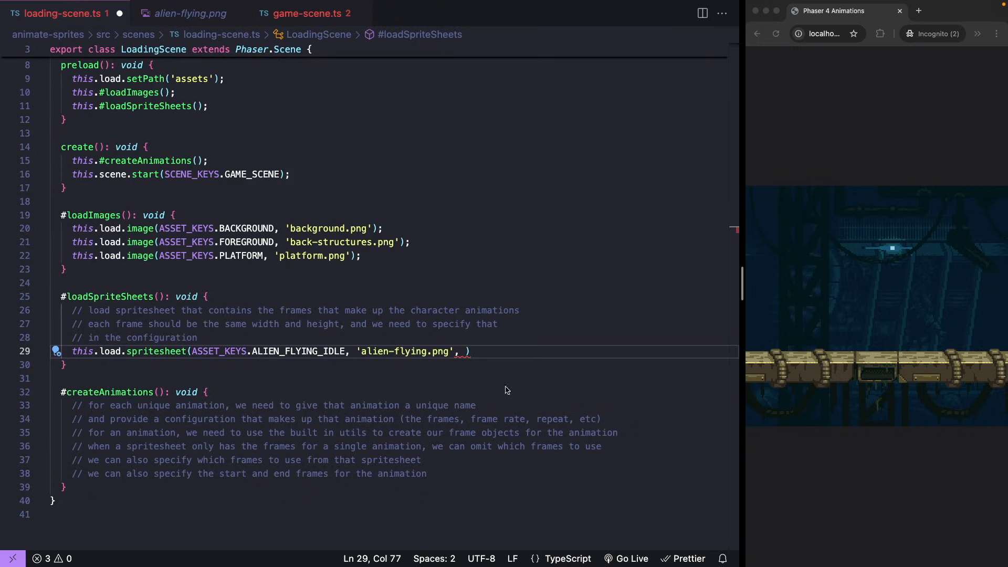
type("{")
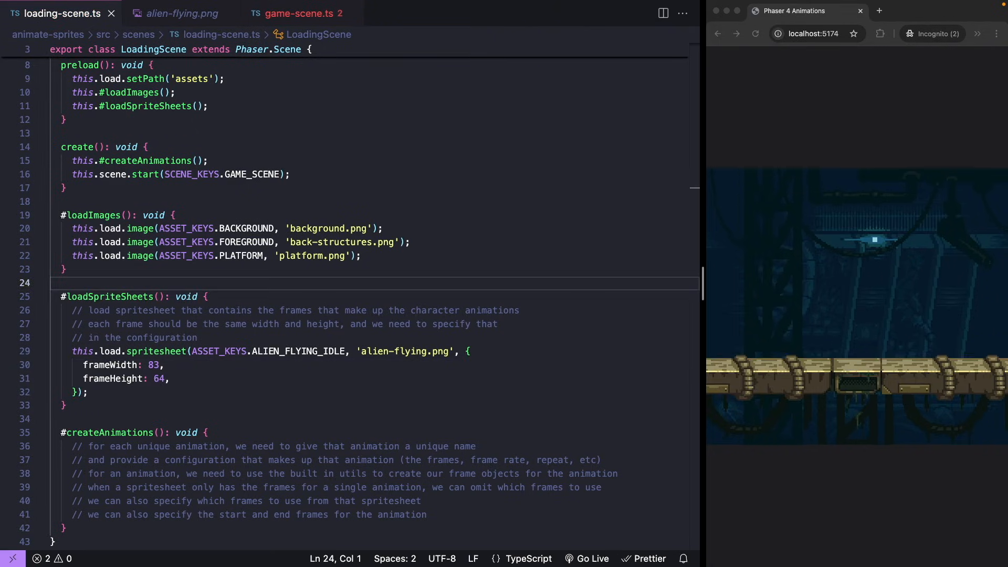
mouse_move(391, 203)
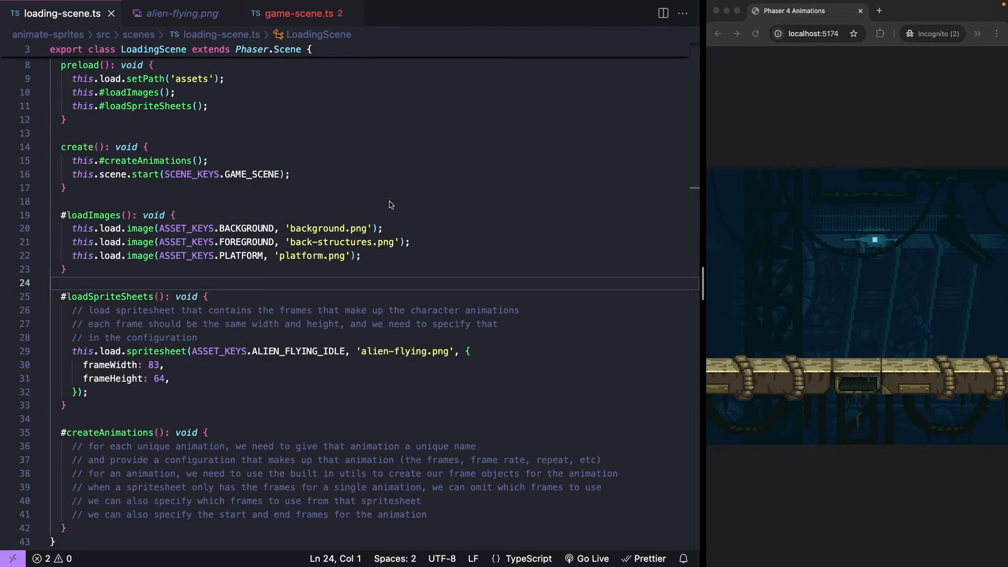
- In game-scene.ts add const flyingAlien = this.add.sprite(this.scale.width - 100, 20, ASSET_KEYS.ALIEN_FLYING_IDLE)
left_click(308, 13)
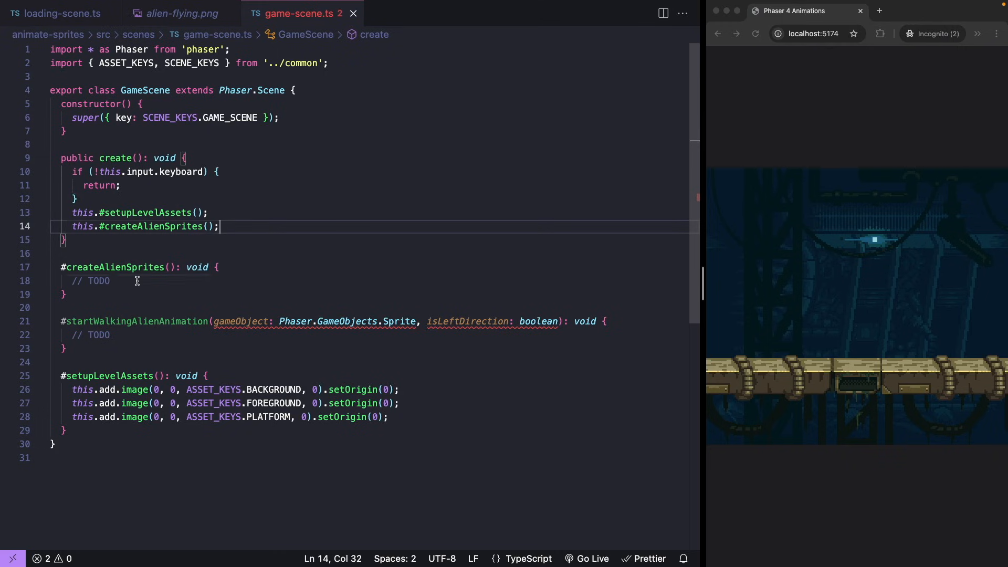
type("this.add.sprite(")
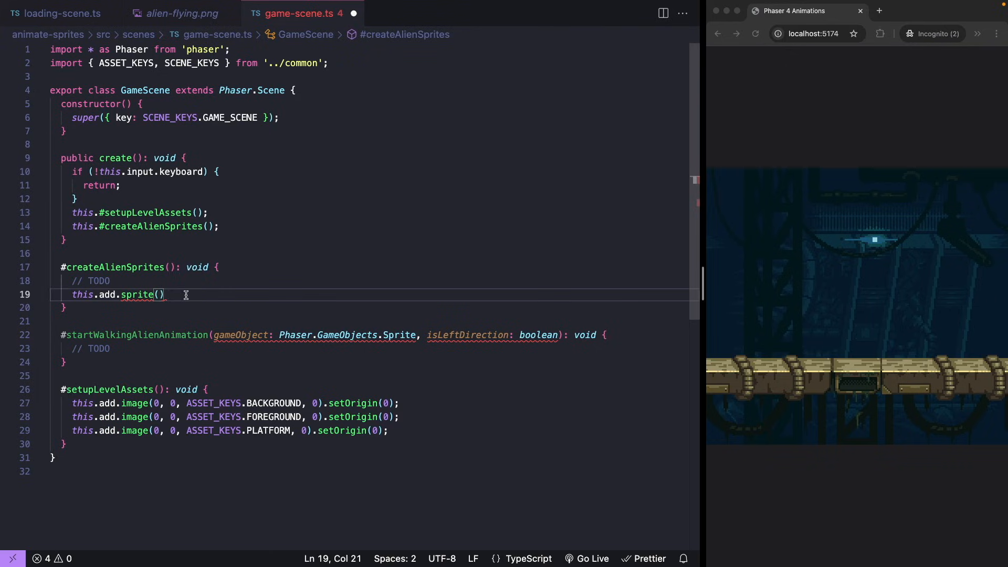
type("this.scale")
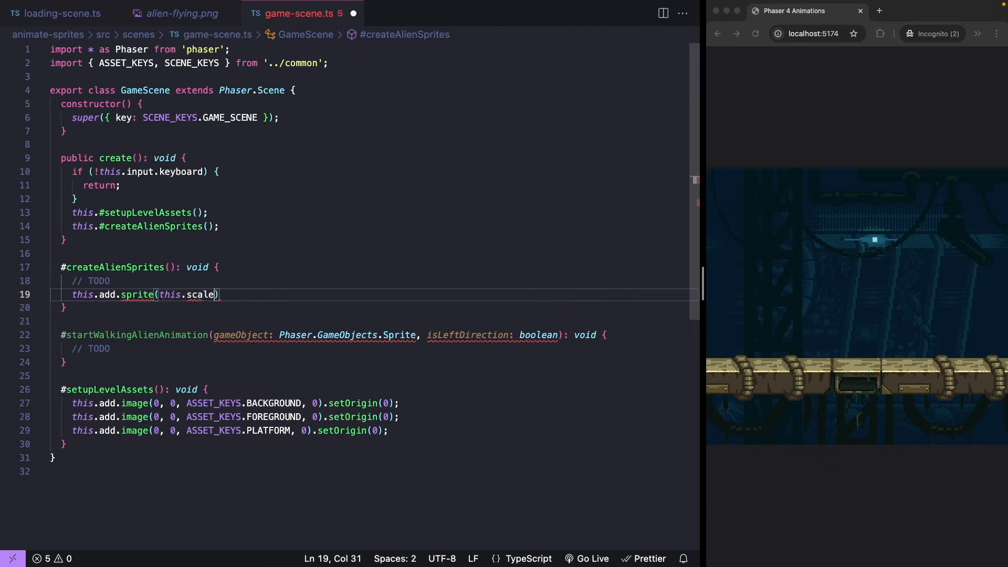
type(".width - 100")
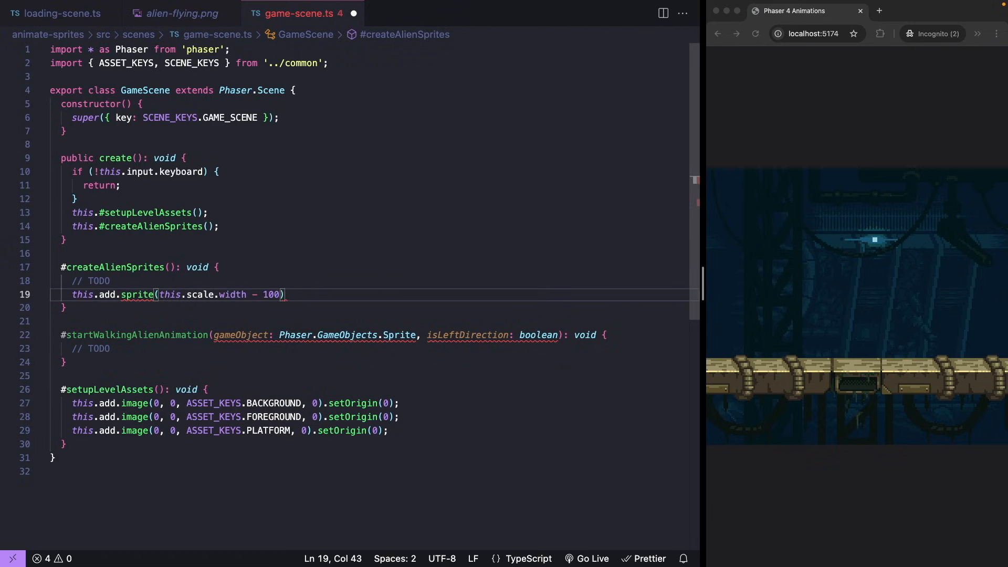
type(", 20,")
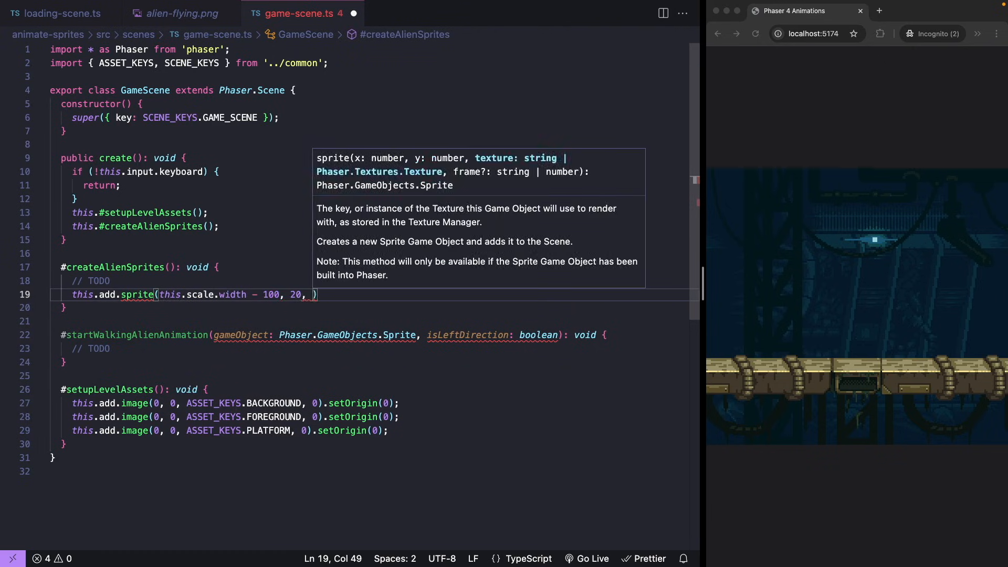
type("ASSET_KEYS.ALIEN_FLYING_IDLE")
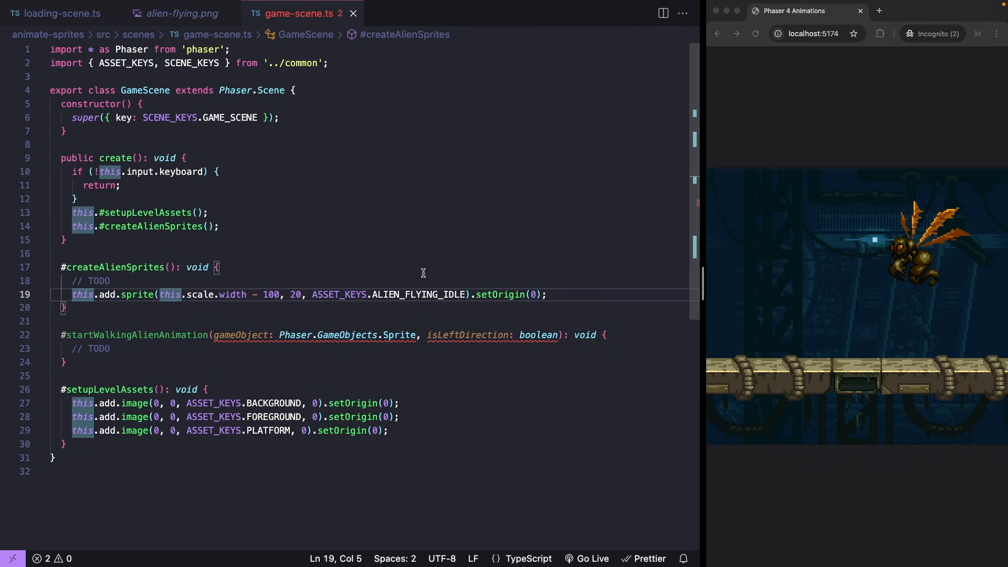
type("const flyingAlien")
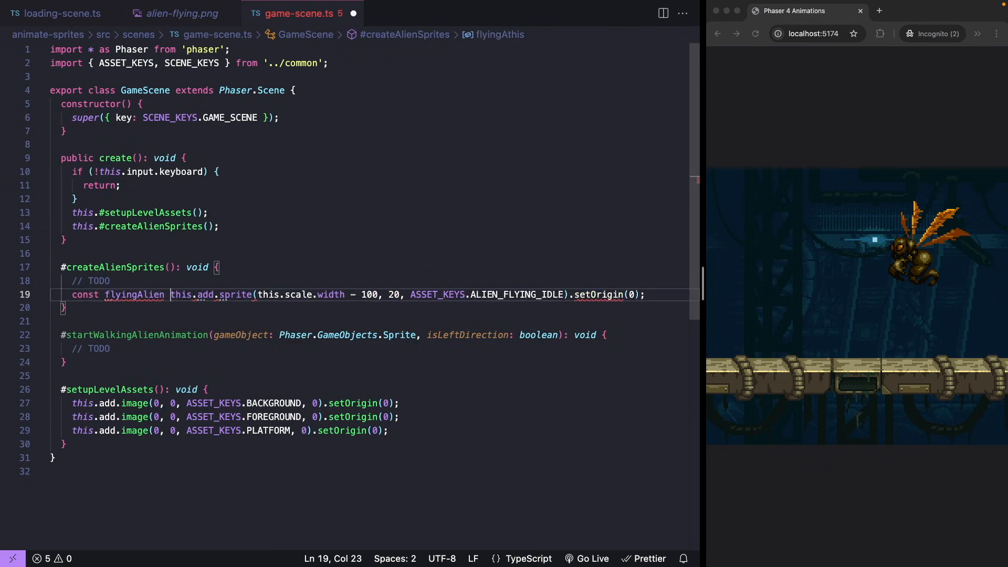
- In loading-scene.ts start this.anims.create for ALIEN_FLYING_IDLE with frameRate 14 and repeat -1
left_click(57, 13)
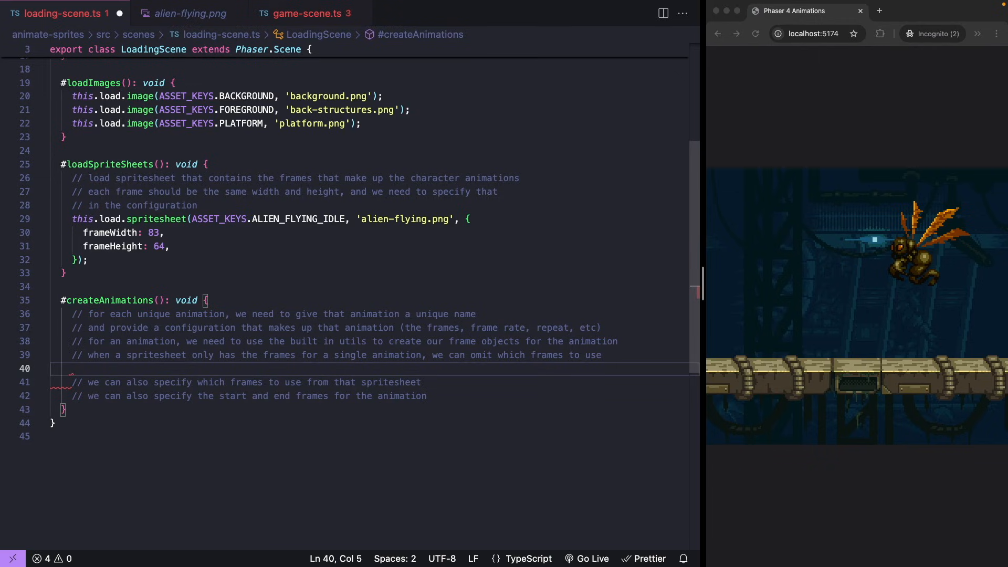
type("this.an")
type("key:")
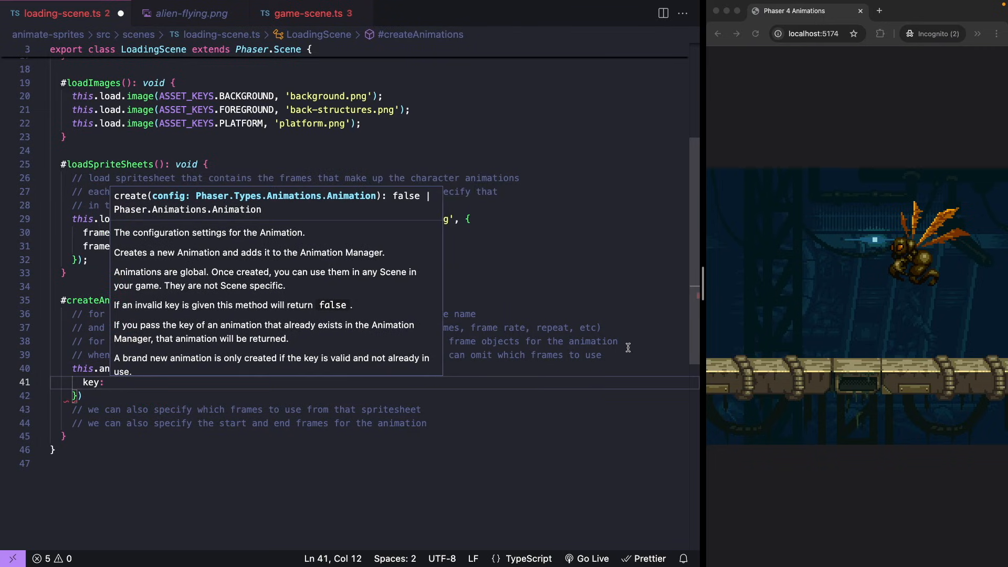
type("ASSET_KEYS.ALIEN_FLYING_IDLE,")
type("frame")
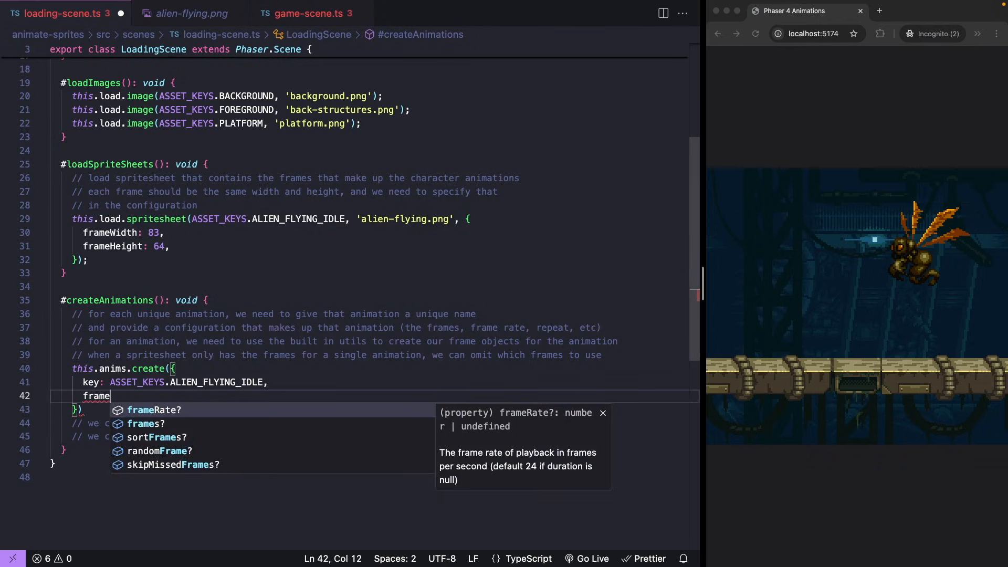
key("Tab")
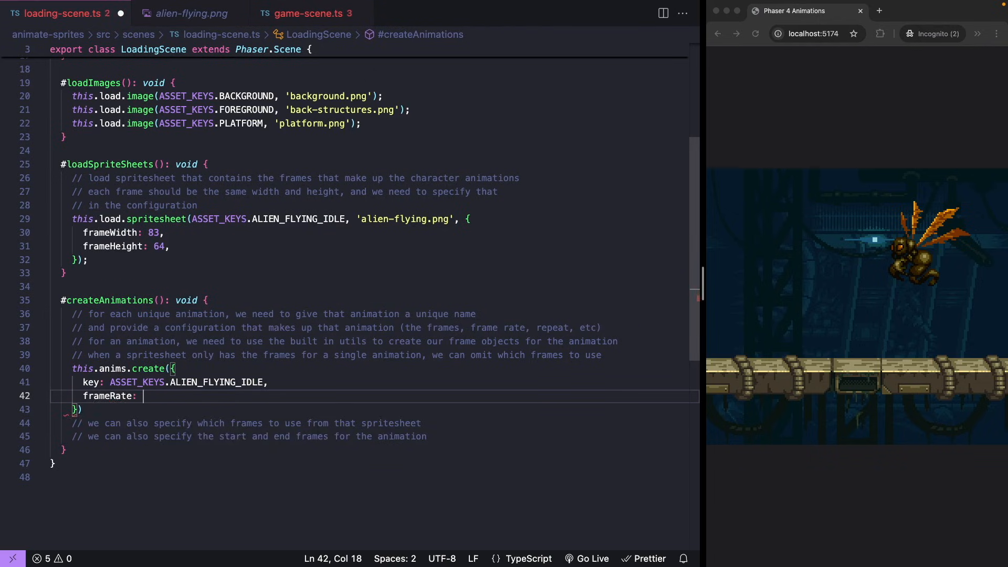
type("14,")
type("repeat:")
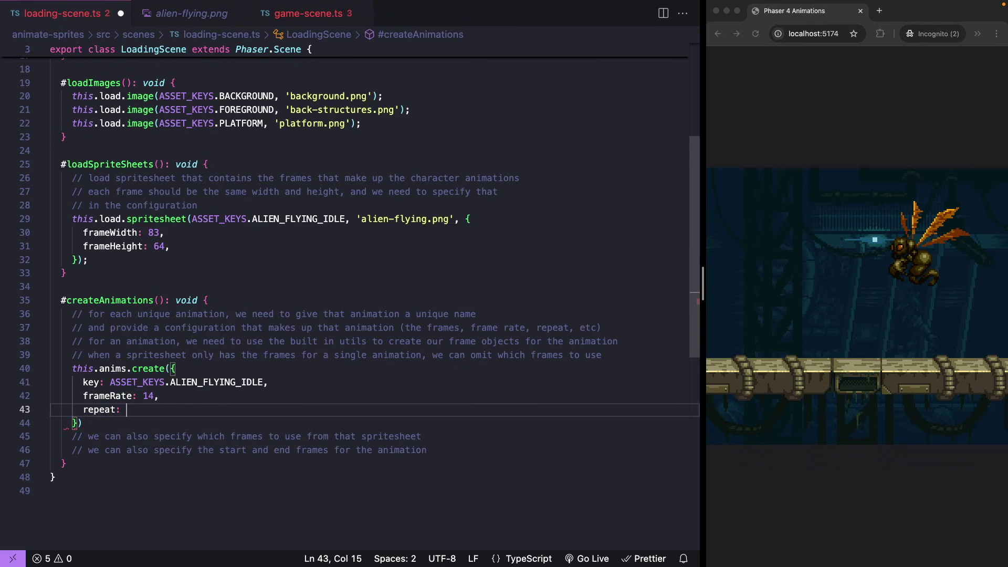
type("-1")
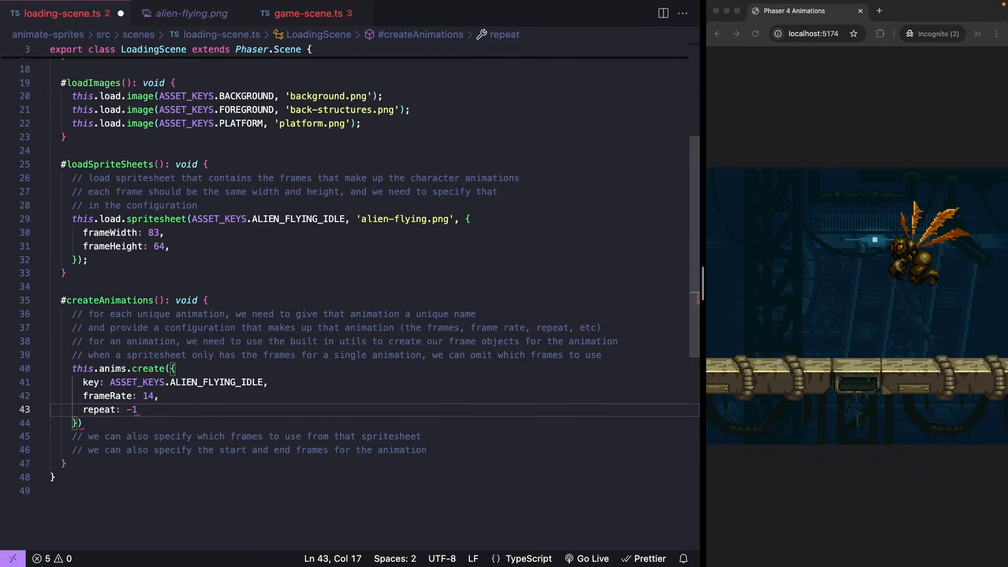
- Add frames: this.anims.generateFrameNumbers(ASSET_KEYS.ALIEN_FLYING_IDLE, { frames: }) and view the alien sheet to count frames
type("f")
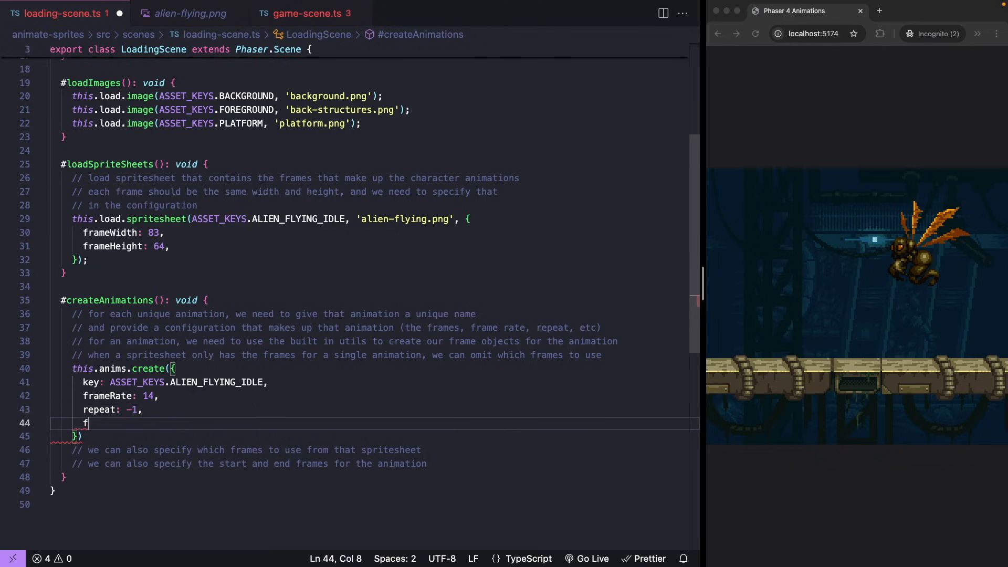
type("rames:")
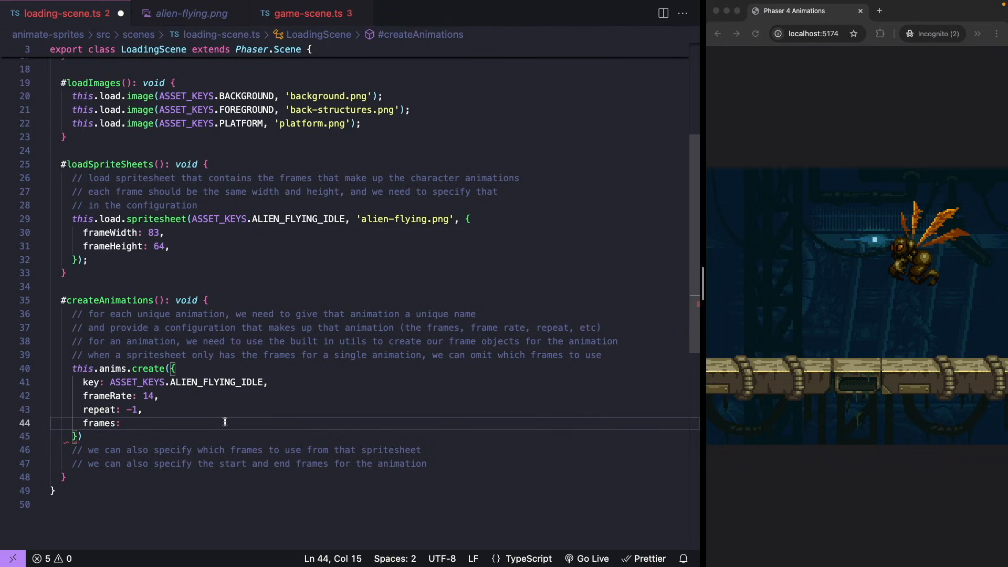
type("this.anims.generateFrameNumbers")
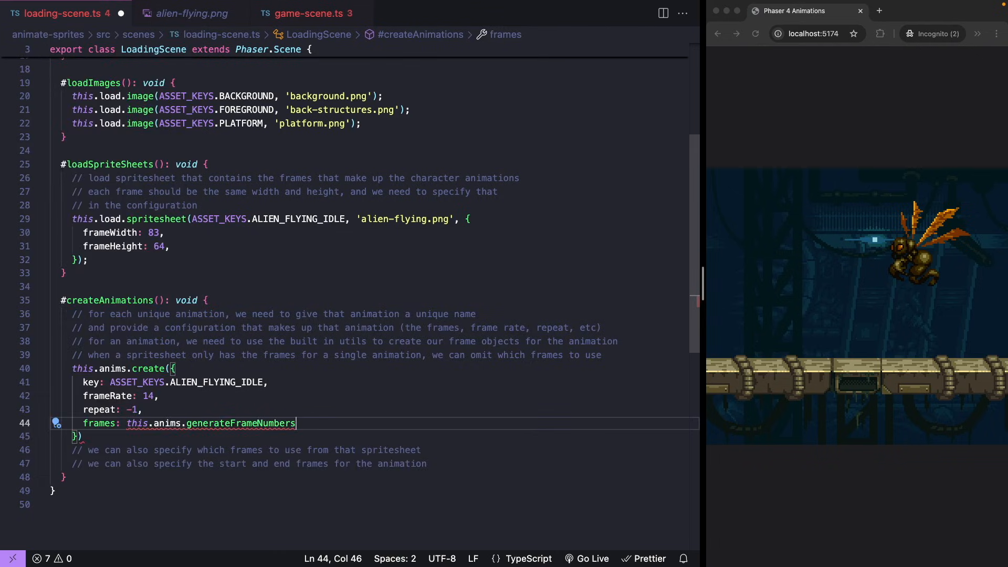
type("()")
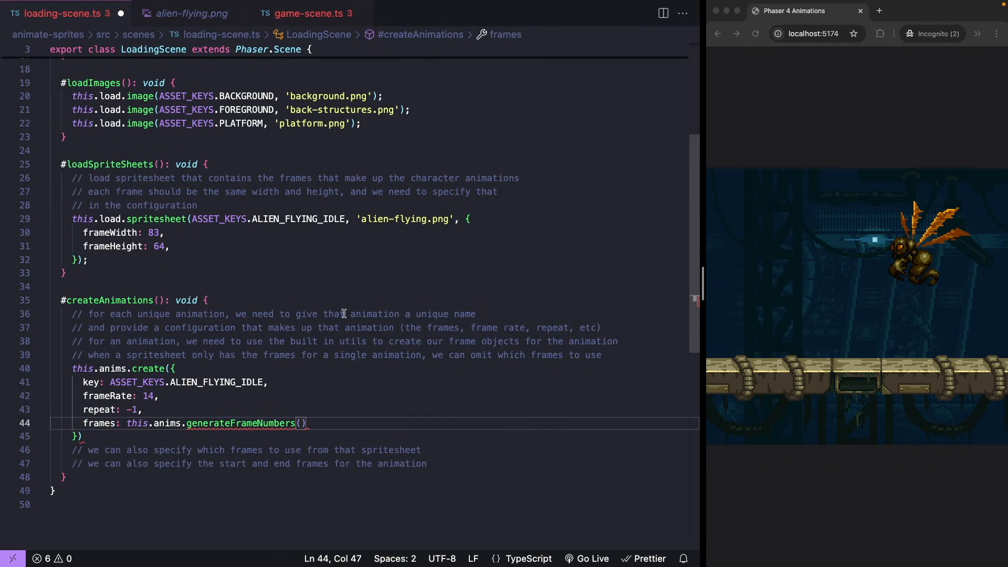
double_click(299, 219)
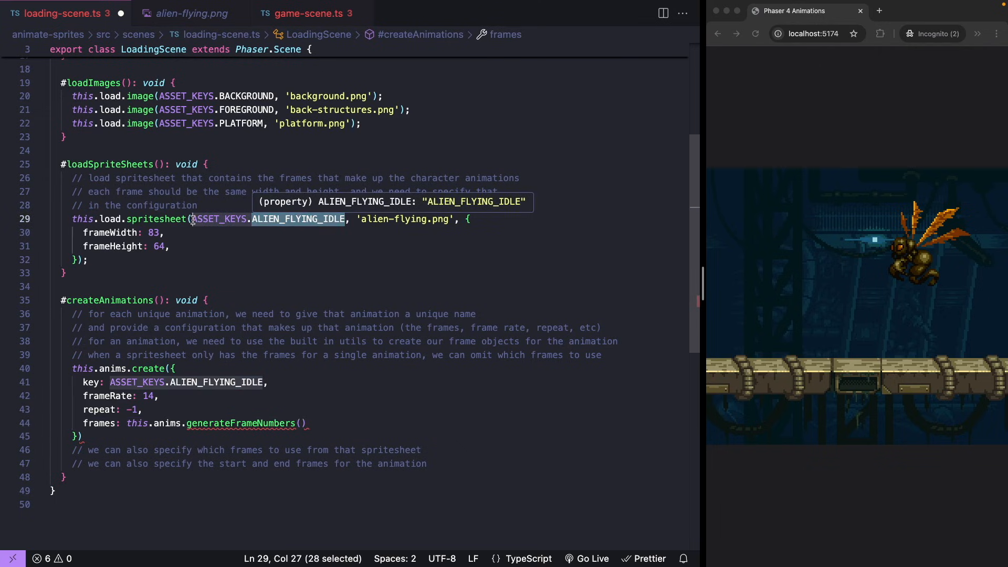
type("ASSET_KEYS.ALIEN_FLYING_IDLE, {")
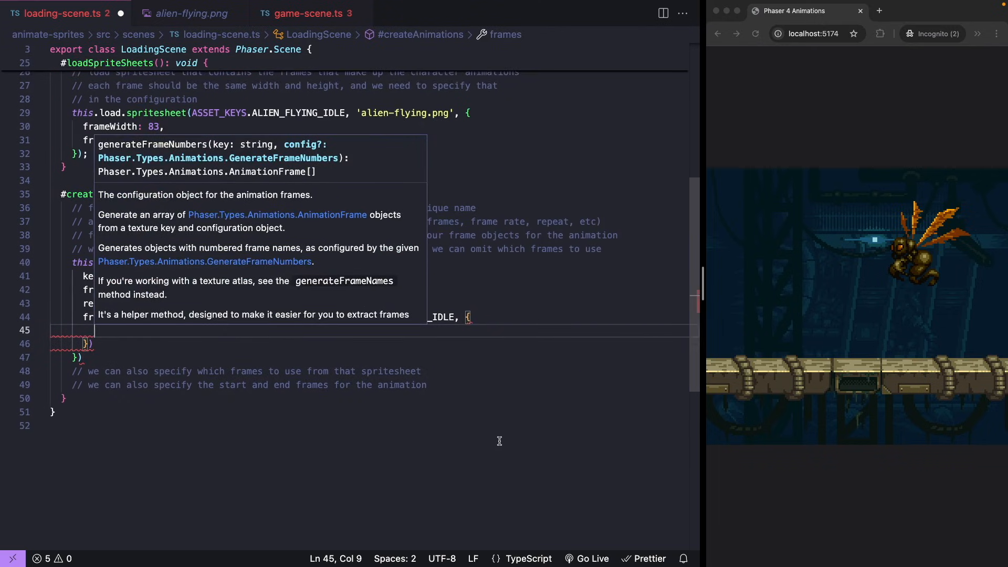
type("frames:")
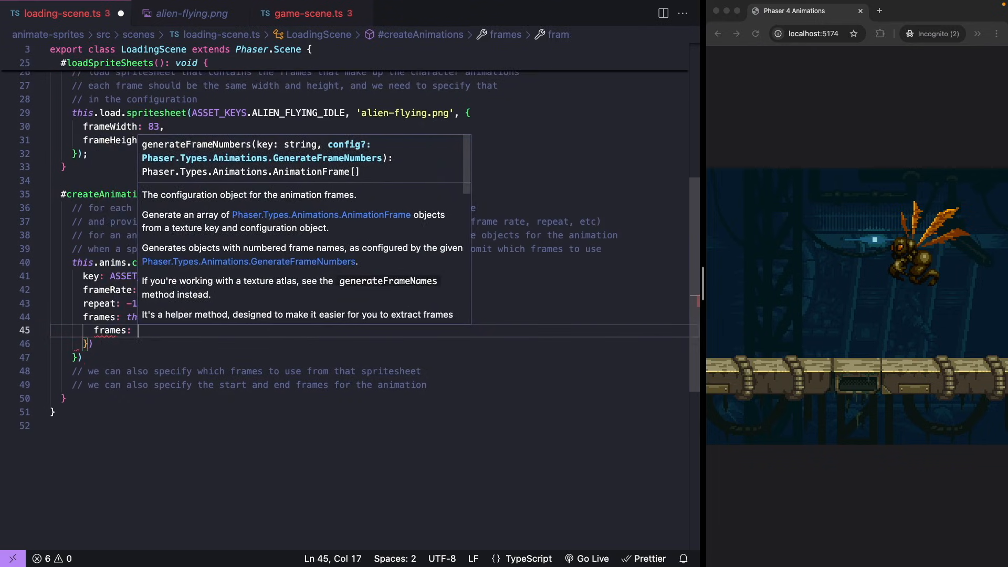
left_click(190, 14)
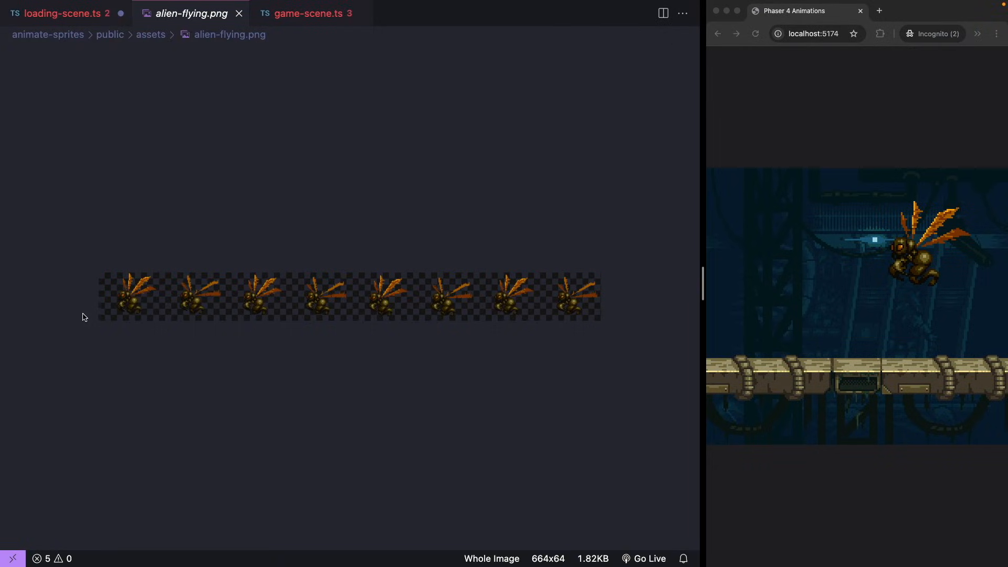
mouse_move(130, 323)
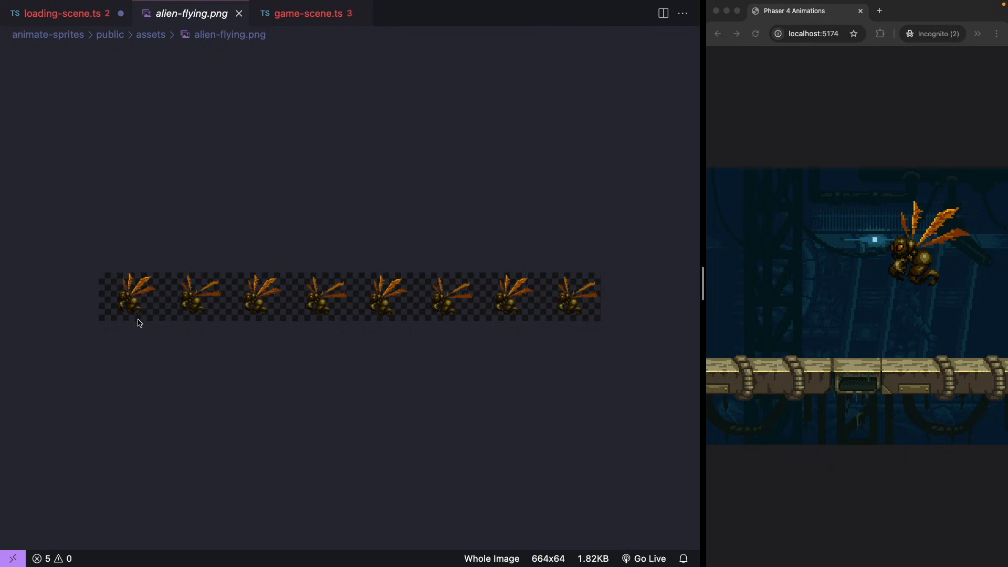
mouse_move(242, 298)
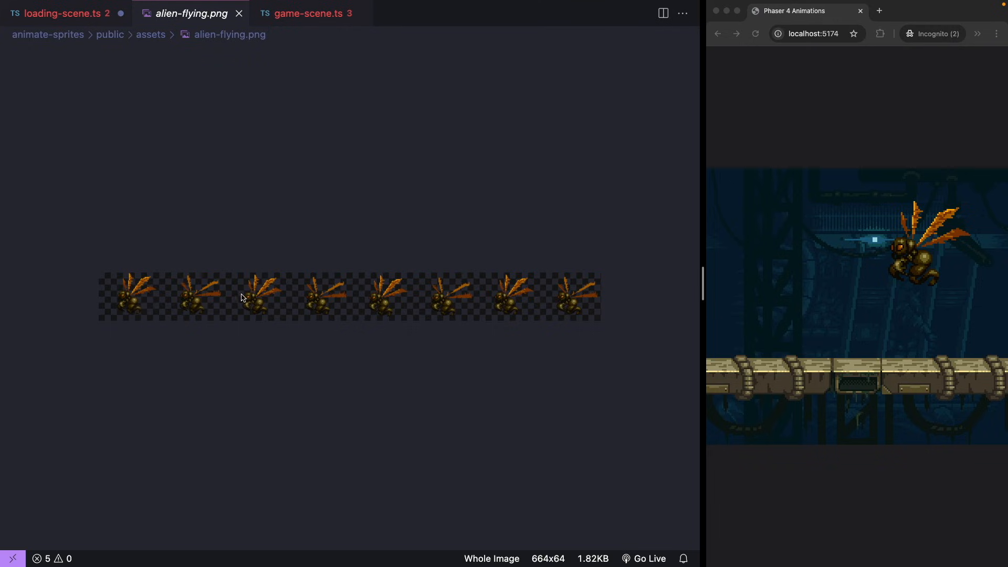
mouse_move(562, 299)
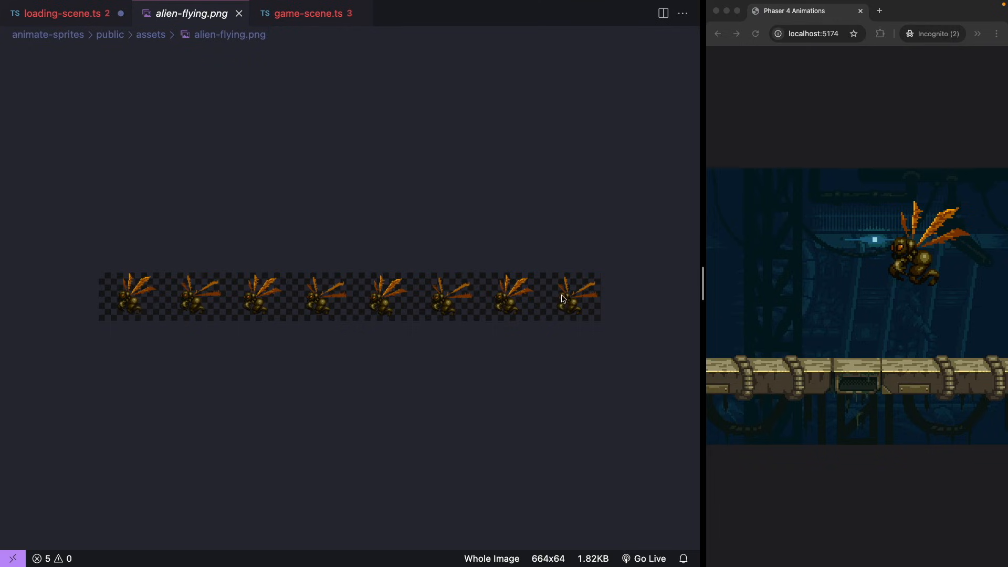
- Fill the frames array with indices 0, 1, 2, 3, 4, 5, 6 and return to game-scene.ts
left_click(63, 14)
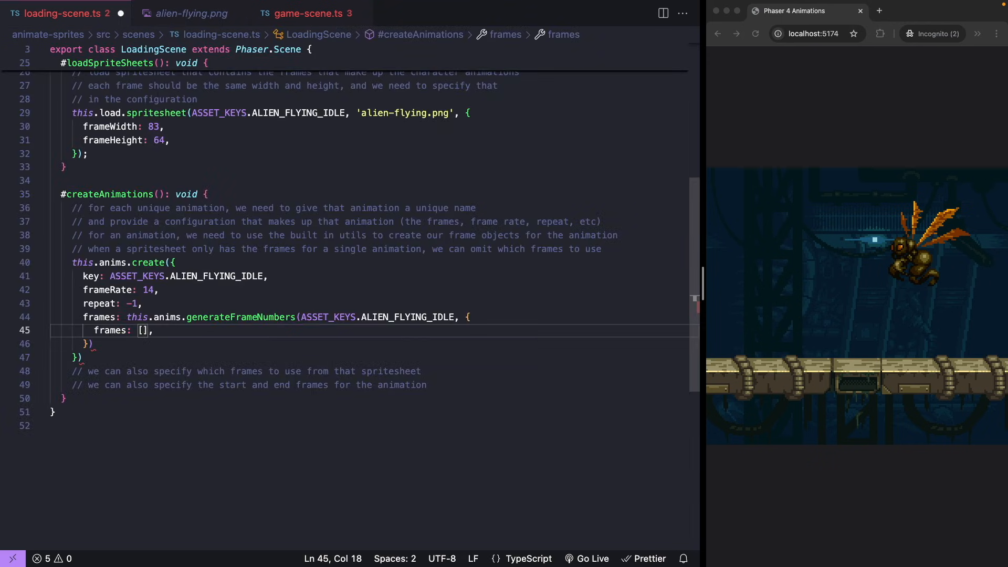
type("0, 1, 2,")
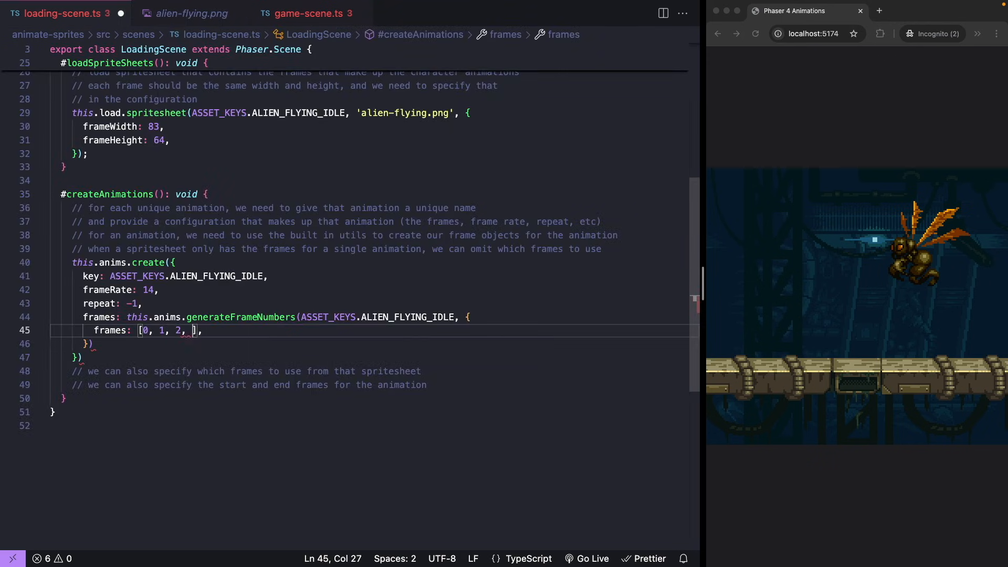
type("3, 4, 5, 6,")
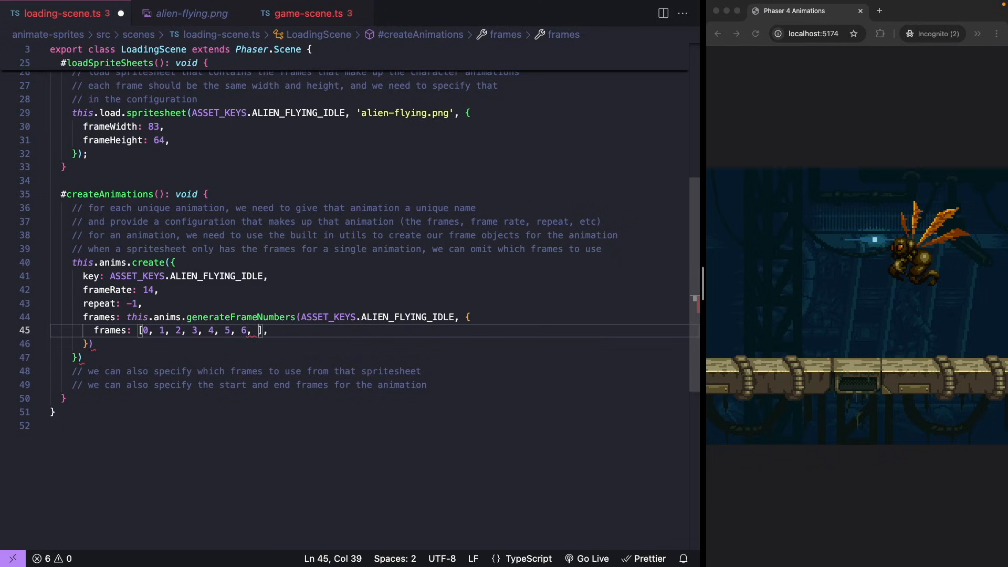
left_click(313, 13)
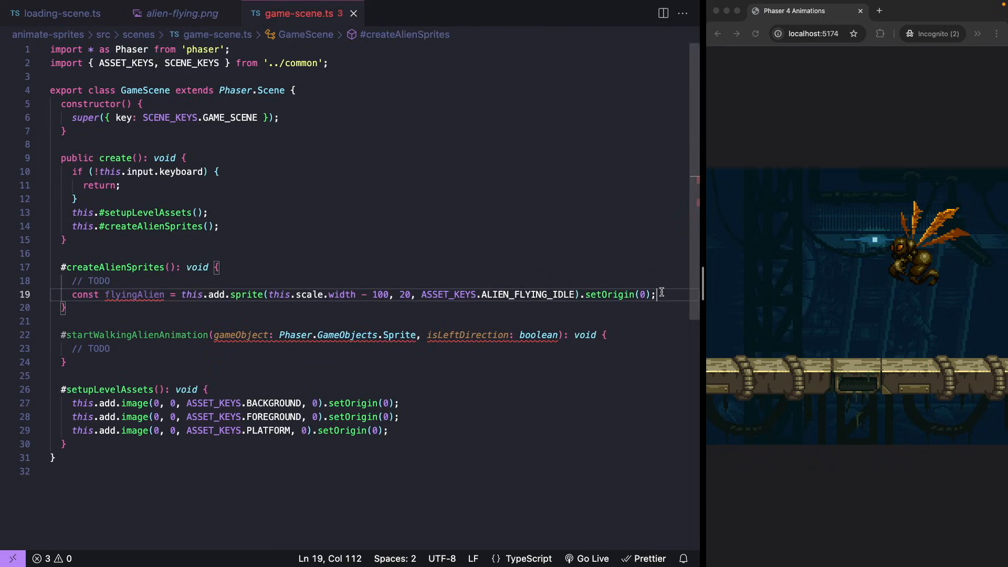
- Add flyingAlien.play(ASSET_KEYS.ALIEN_FLYING_IDLE) under the sprite line, checking the key in the loading scene
type("flyingAlien.play(")
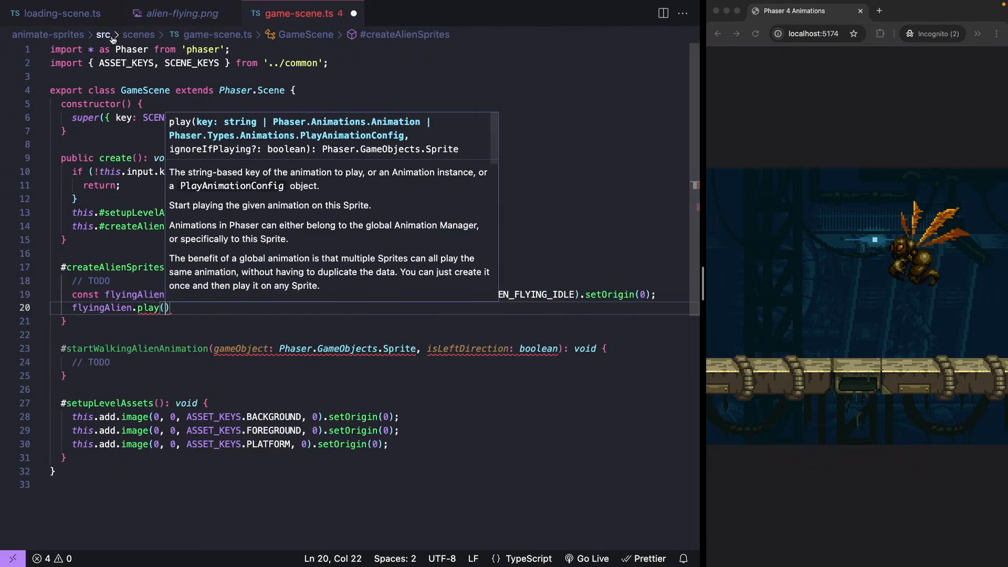
left_click(58, 13)
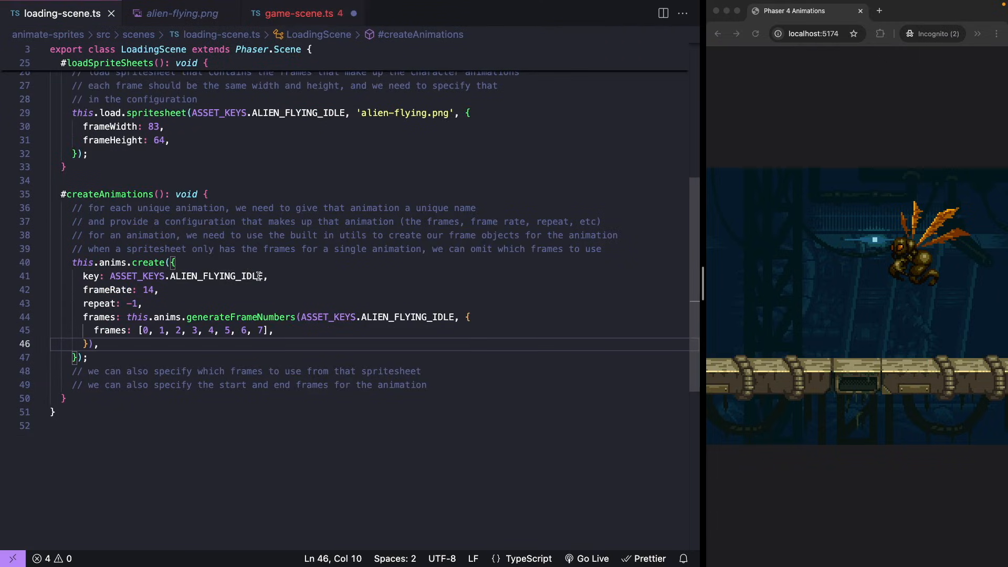
left_click(300, 13)
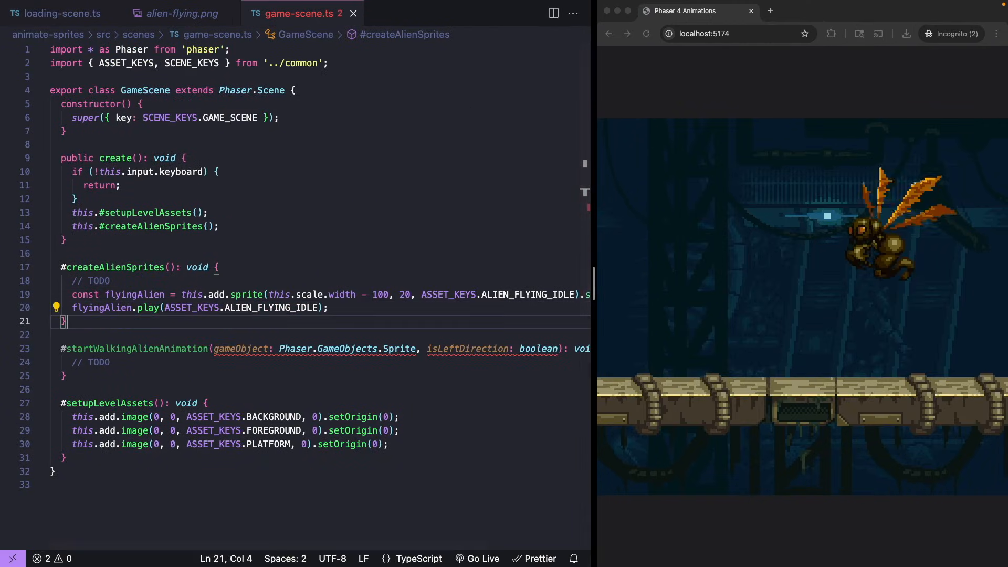
- Comment out the frames array and use start: 0, end: 7 in the generateFrameNumbers config
left_click(58, 12)
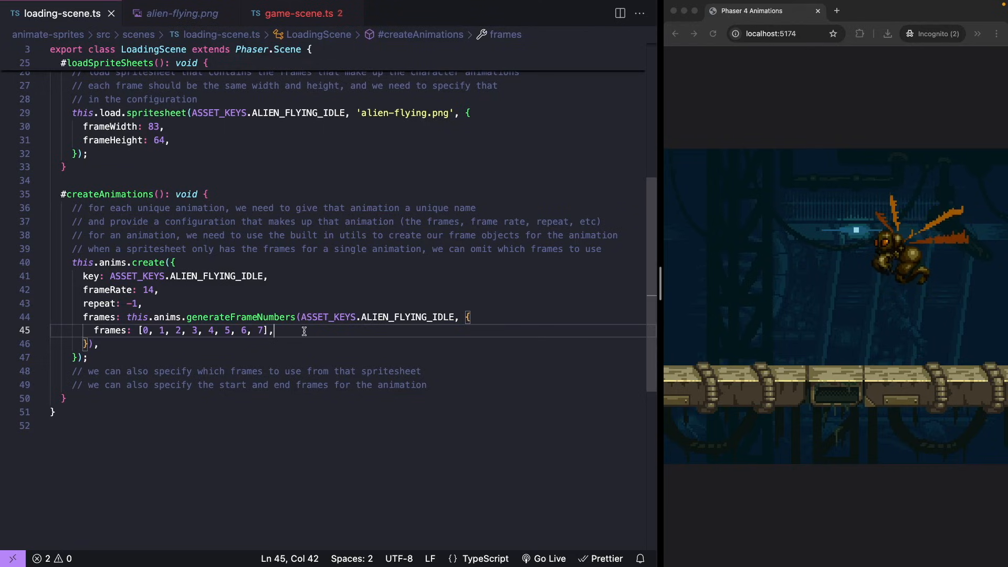
left_click_drag(270, 331, 140, 331)
type("start:")
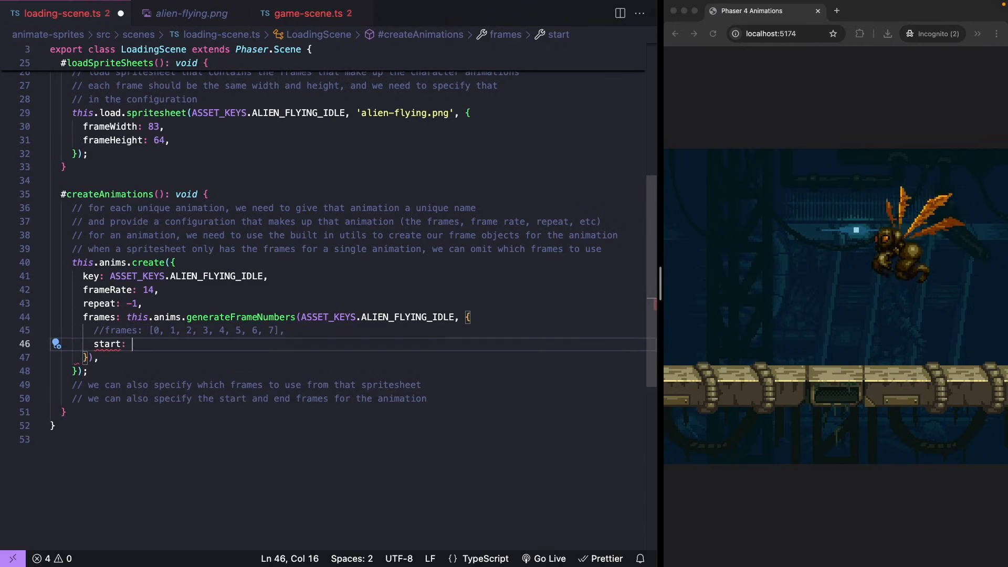
type("0,")
type("end:")
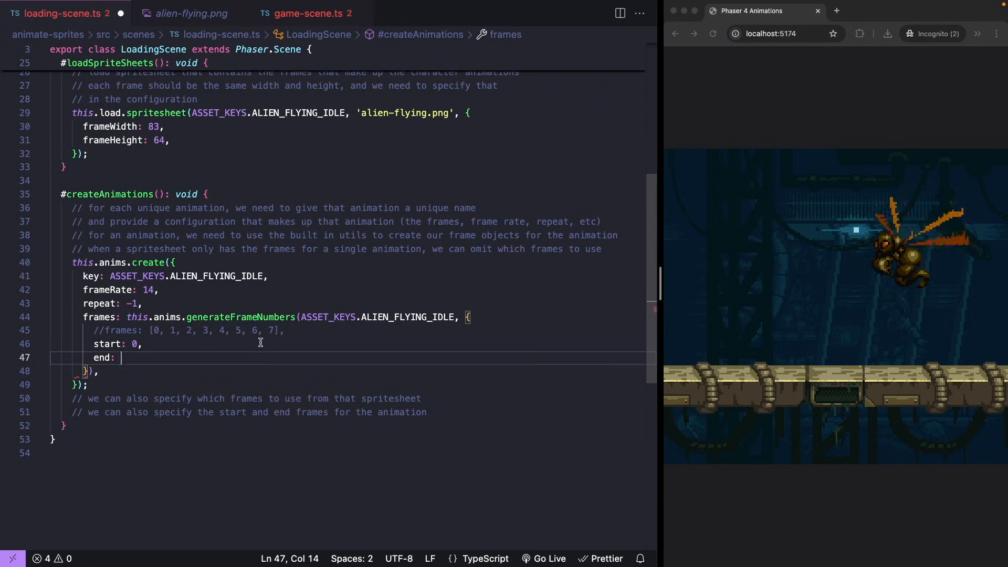
type("7,")
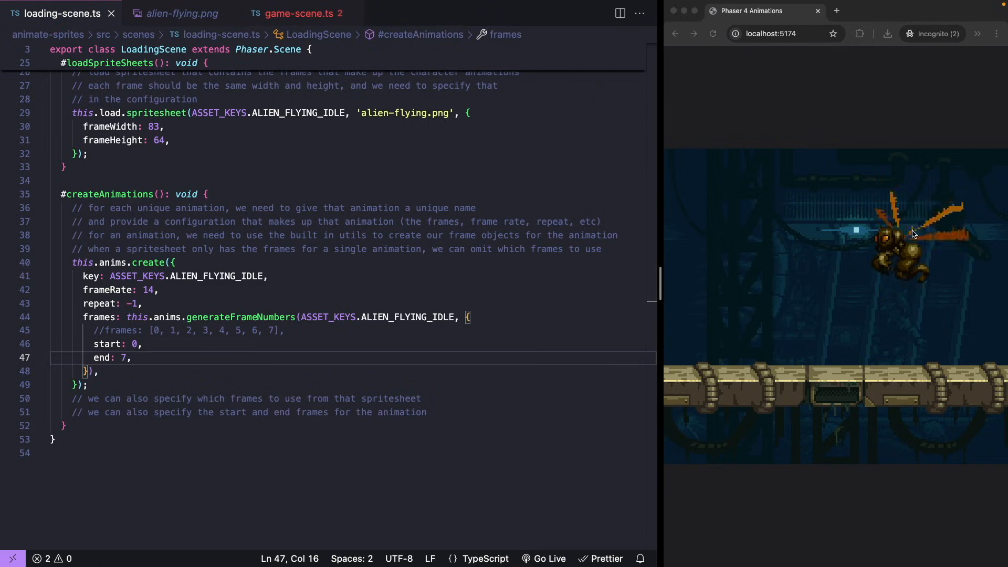
left_click(181, 14)
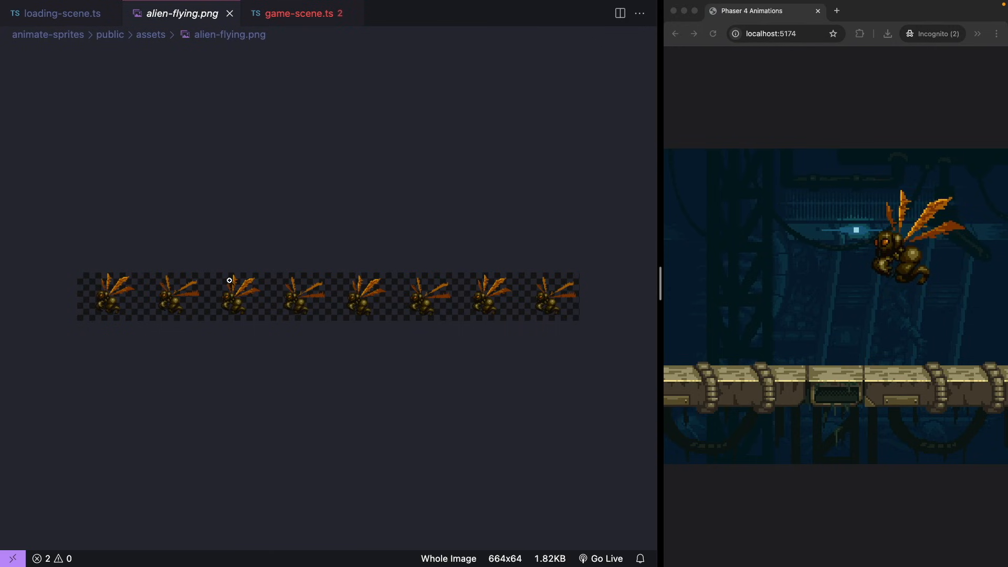
left_click(62, 14)
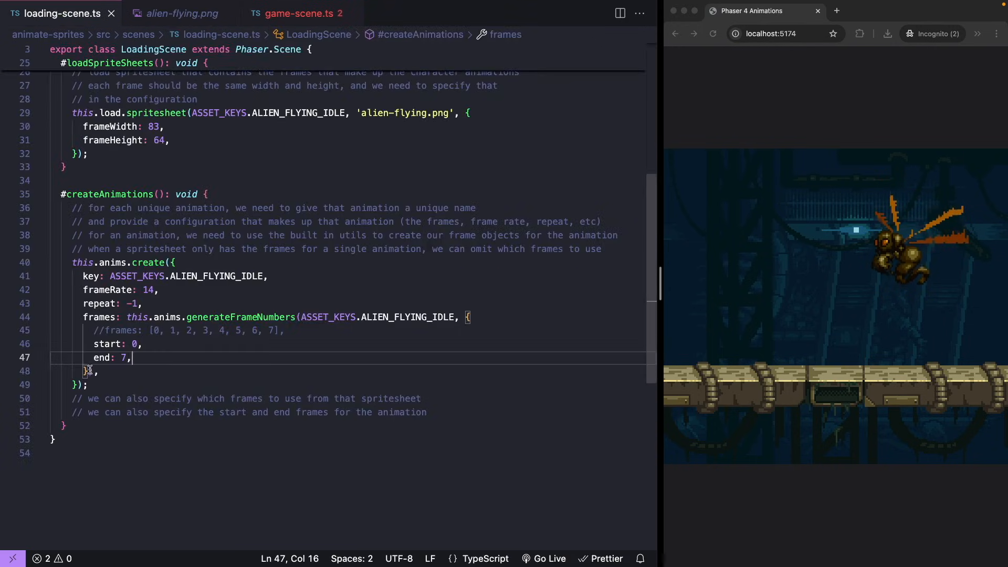